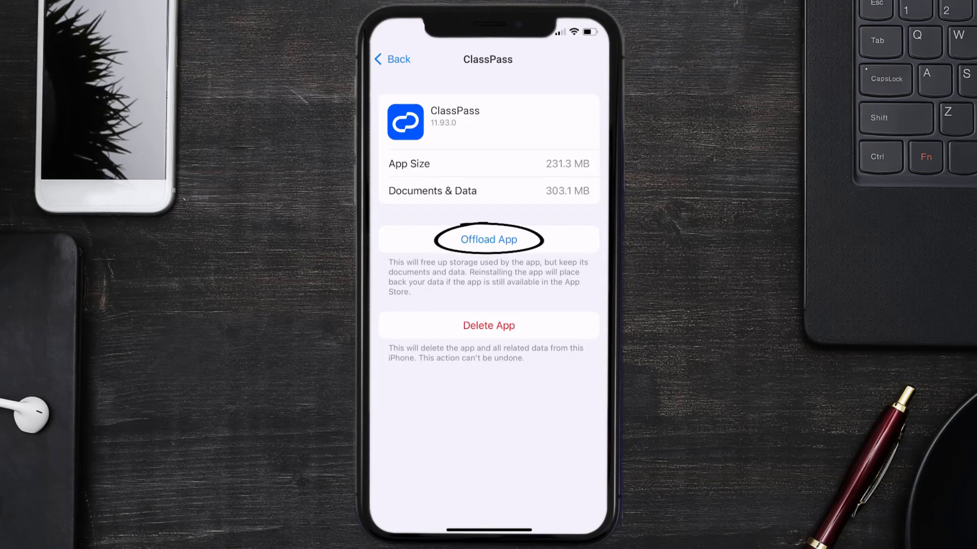
# Step: Offload the ClassPass app, keeping its 303.4 MB of documents and data
pyautogui.click(488, 239)
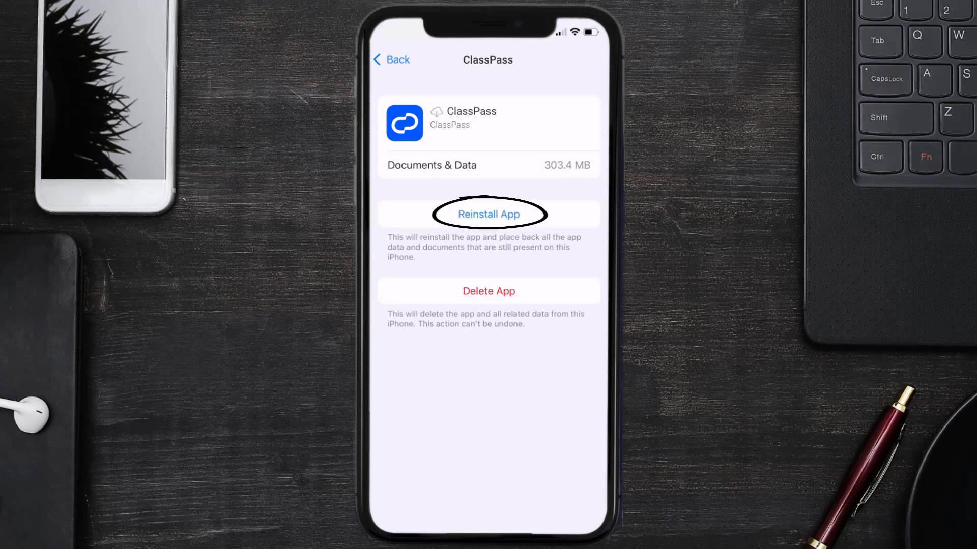